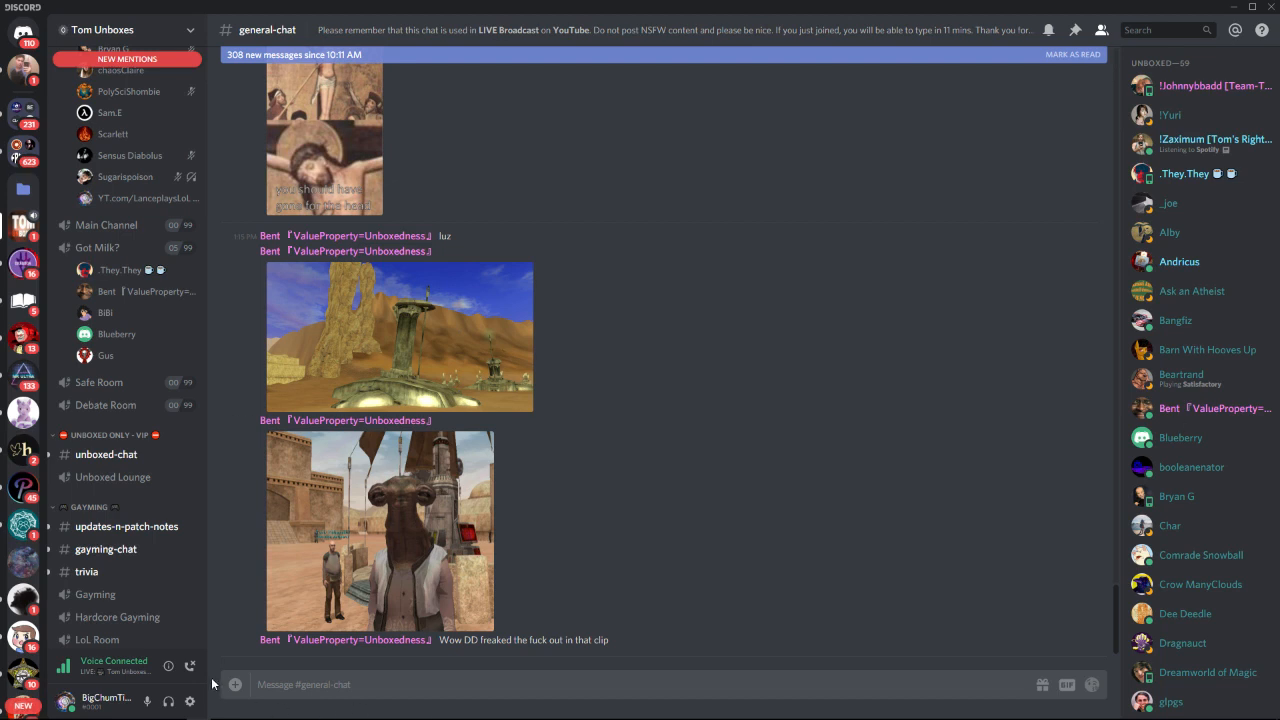
mouse_move(170, 690)
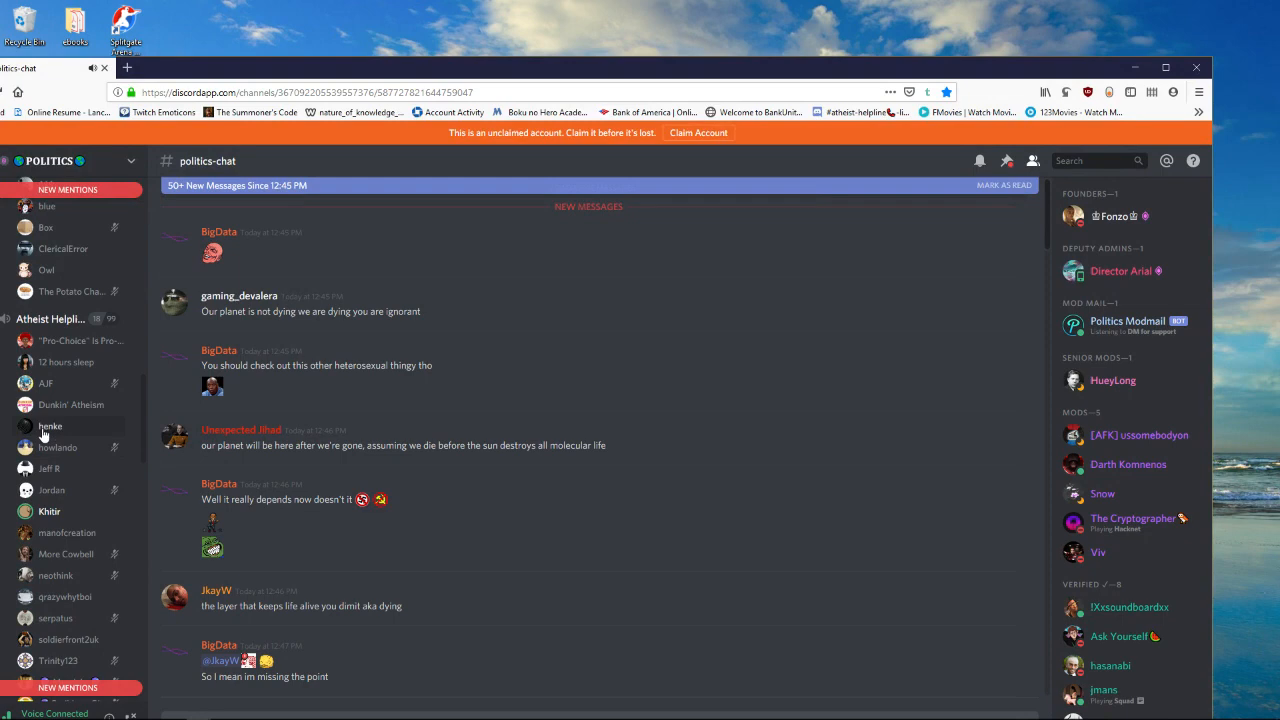
Switch from politics-chat to the #atheist-helpline-links channel on the POLITICS server
left_click(54, 469)
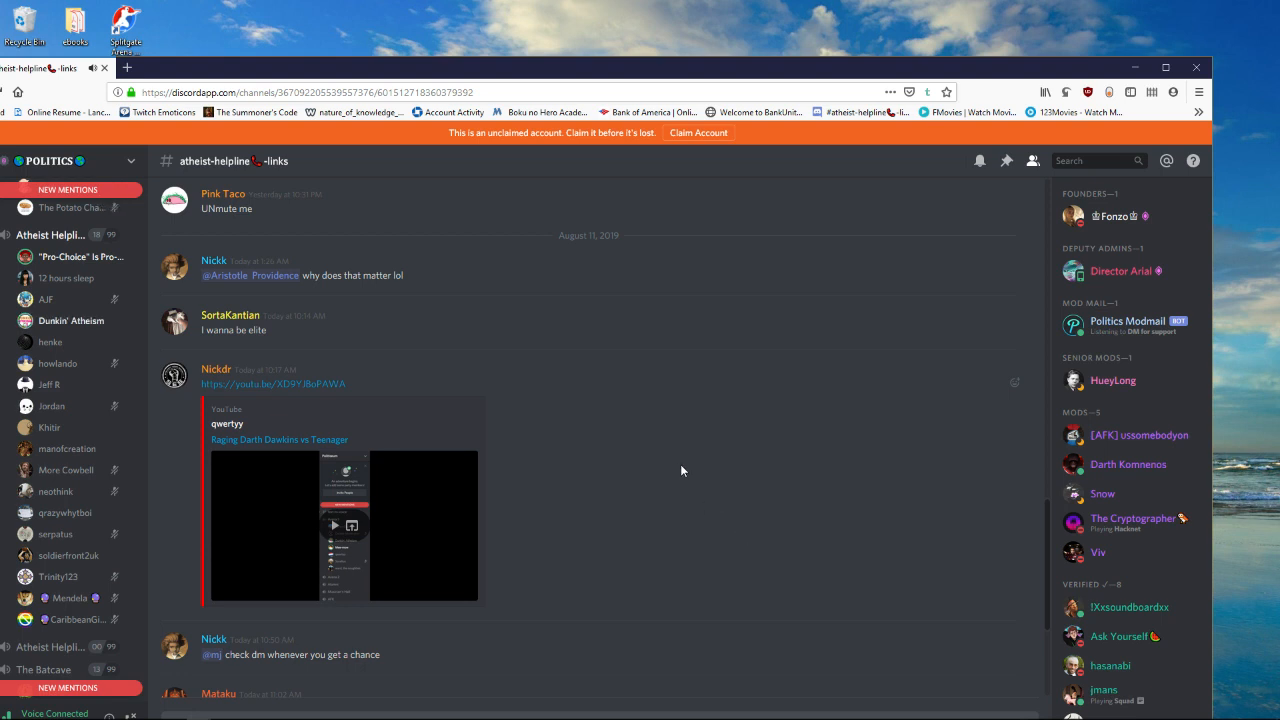
scroll("down", 3)
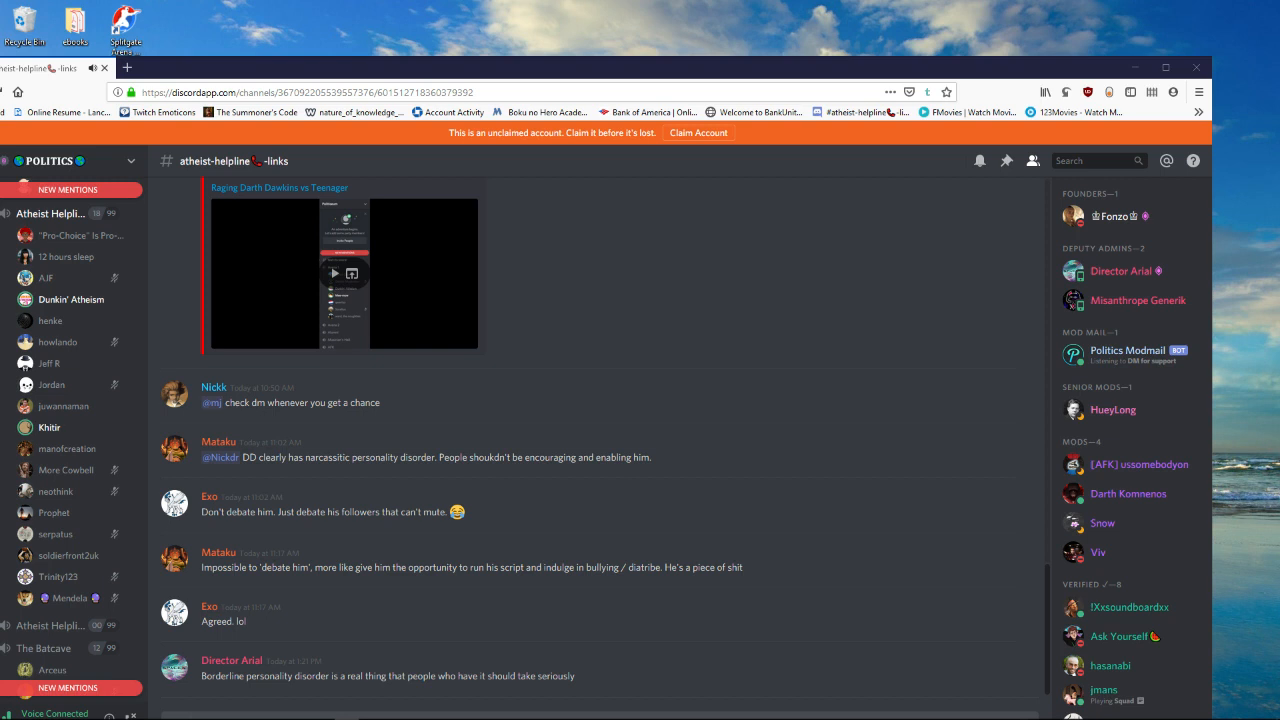
mouse_move(741, 540)
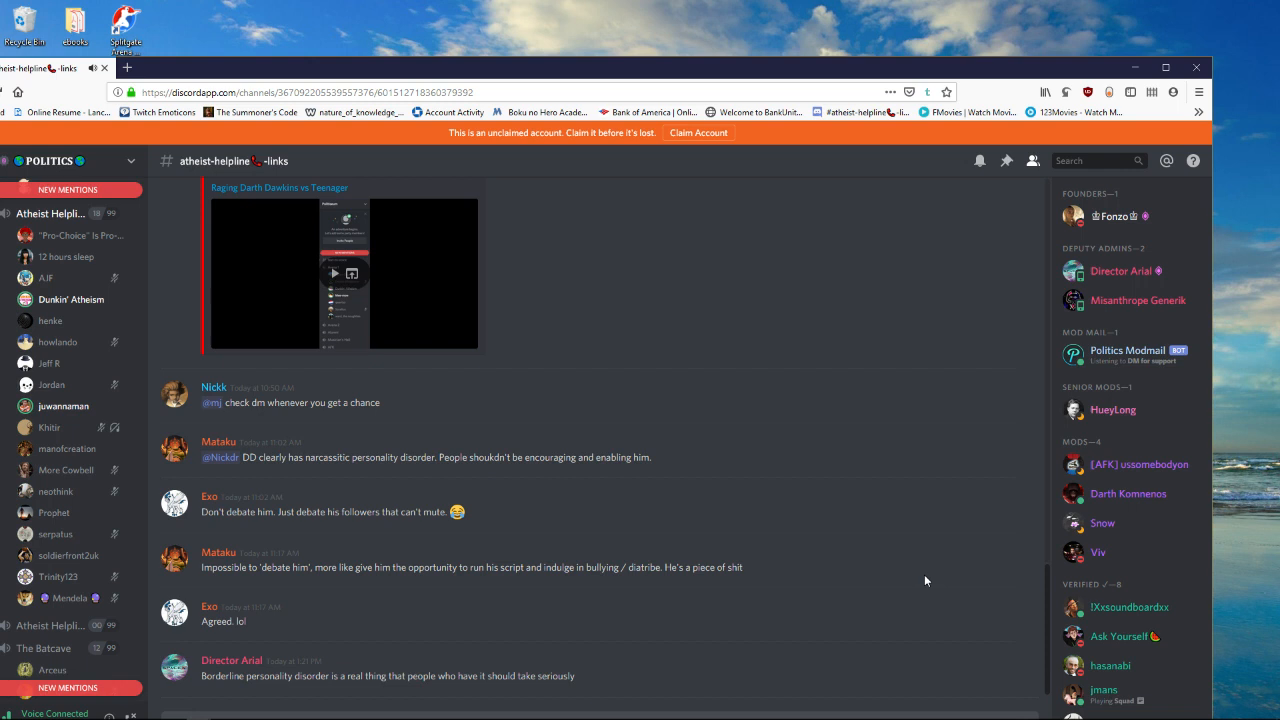
mouse_move(761, 565)
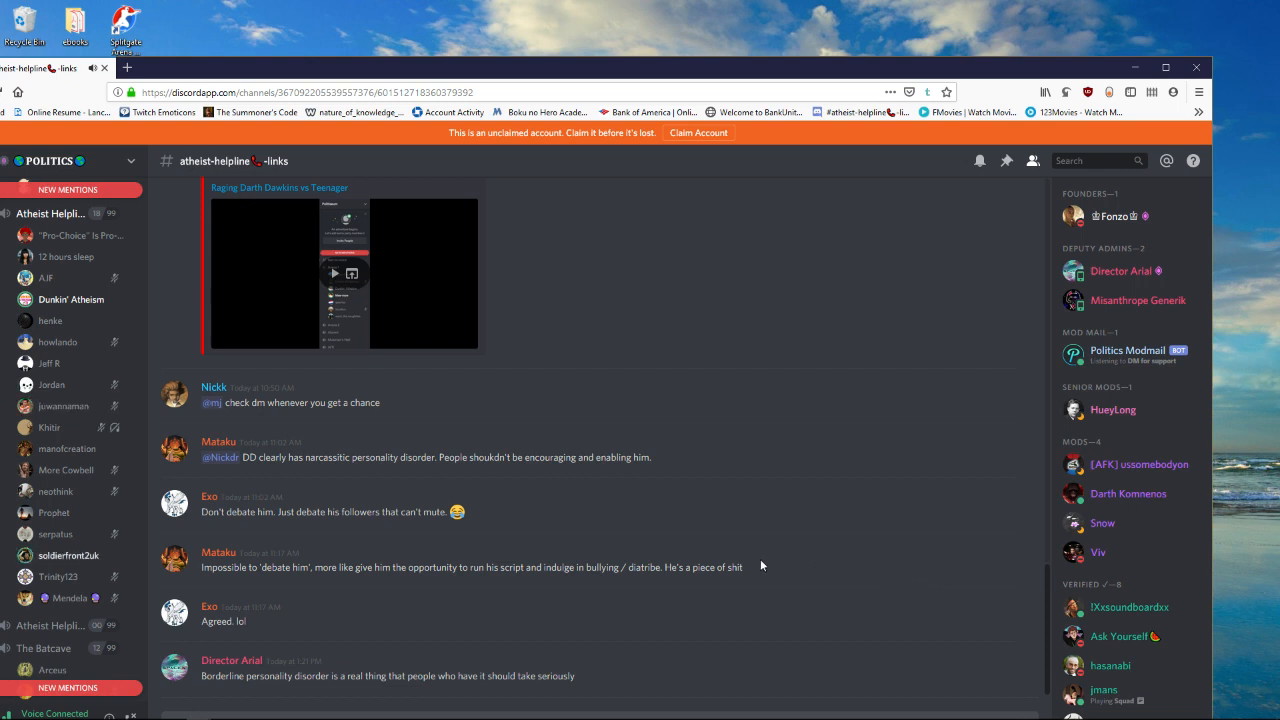
mouse_move(62, 406)
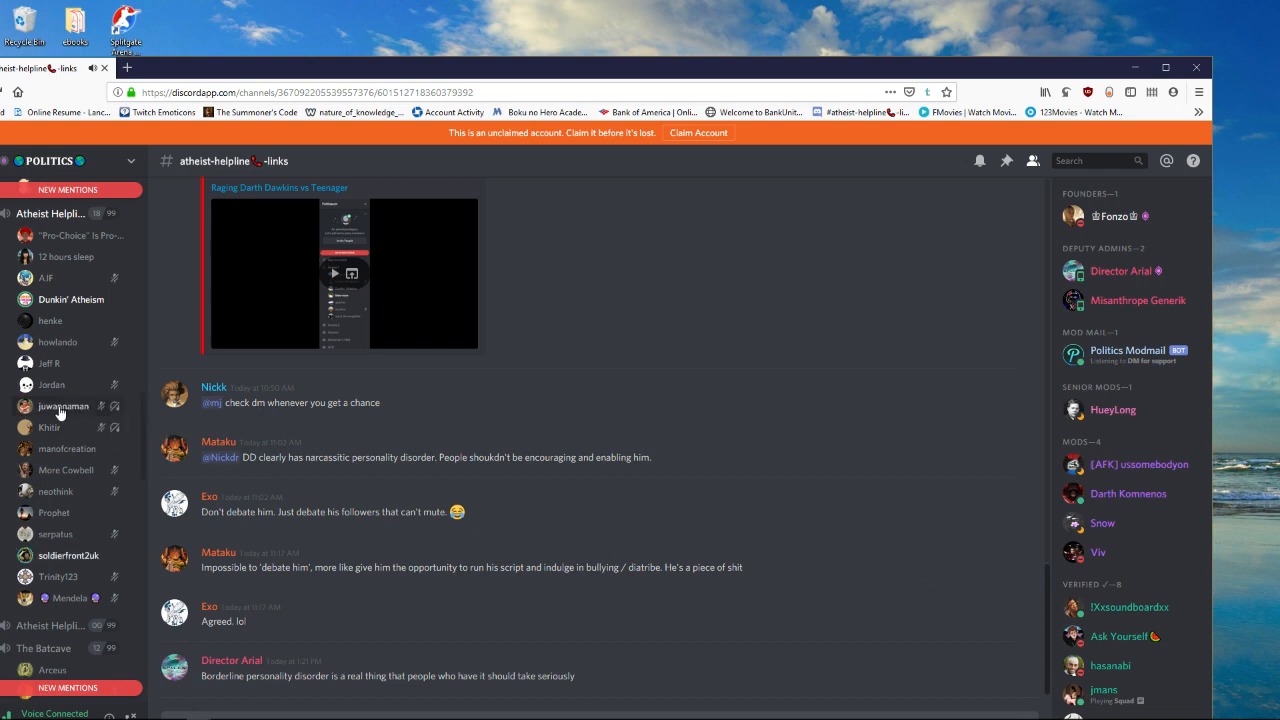
left_click(63, 406)
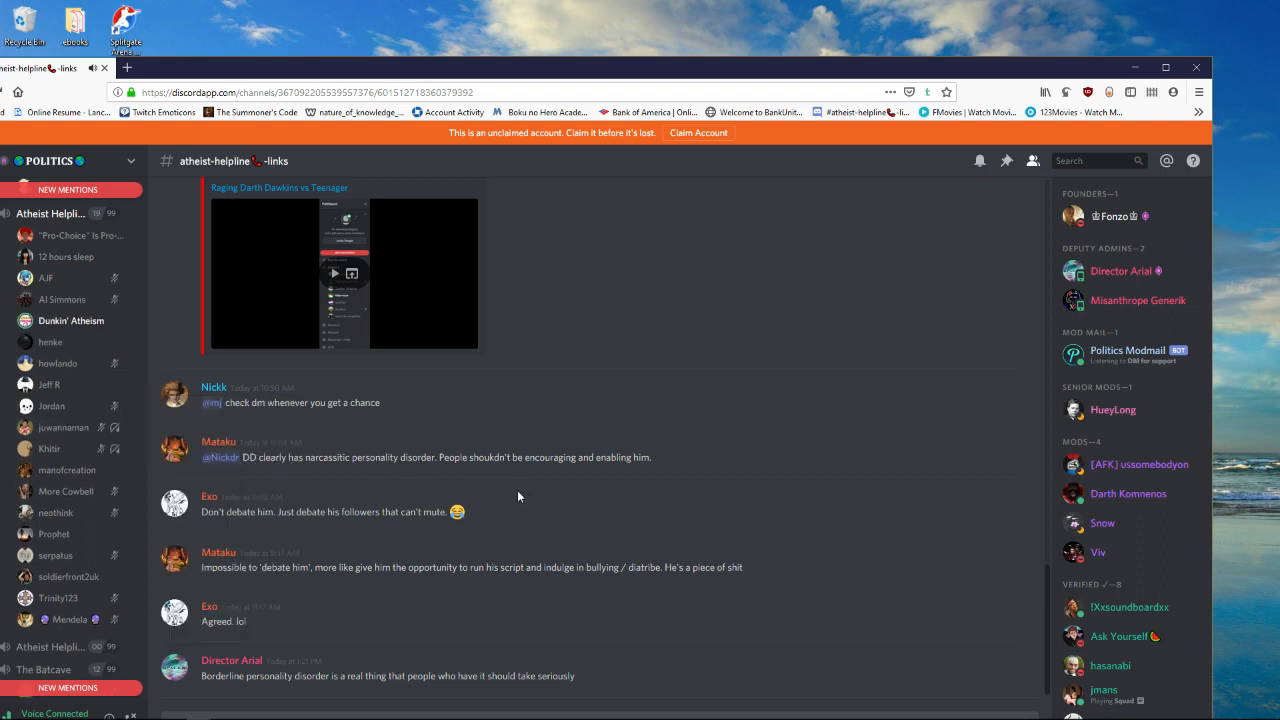
mouse_move(573, 500)
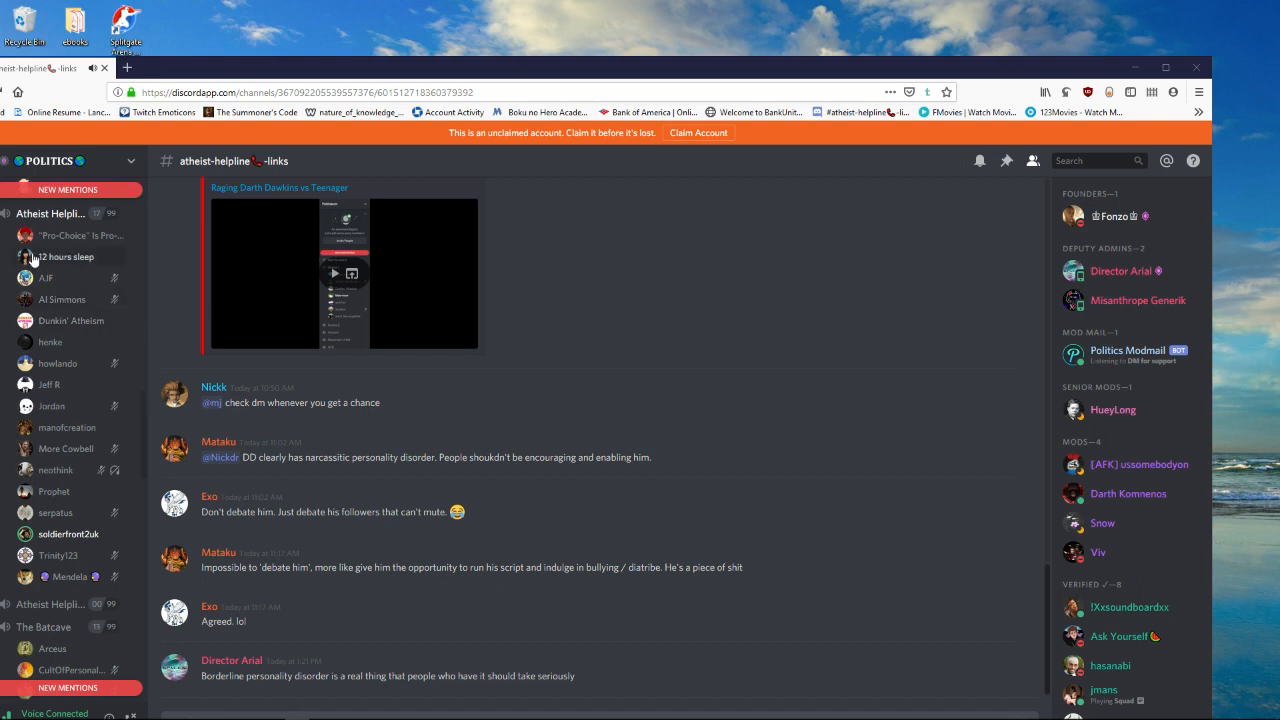
left_click(65, 257)
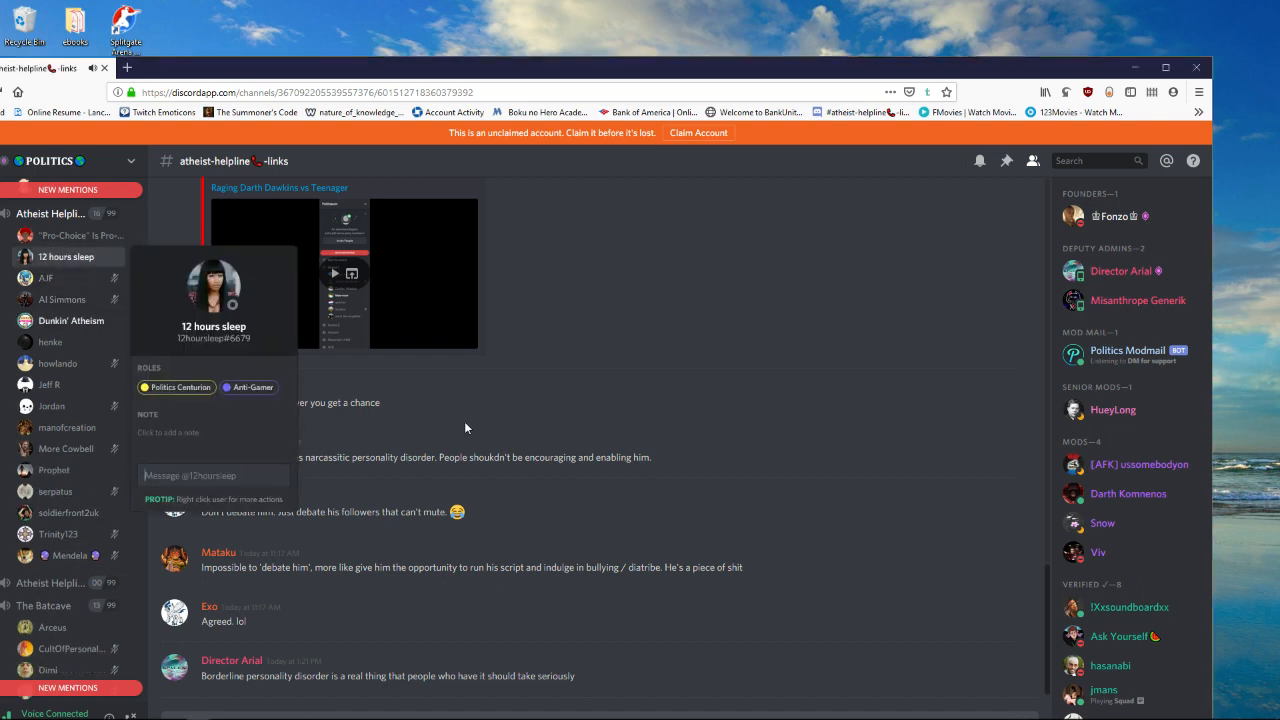
left_click(485, 420)
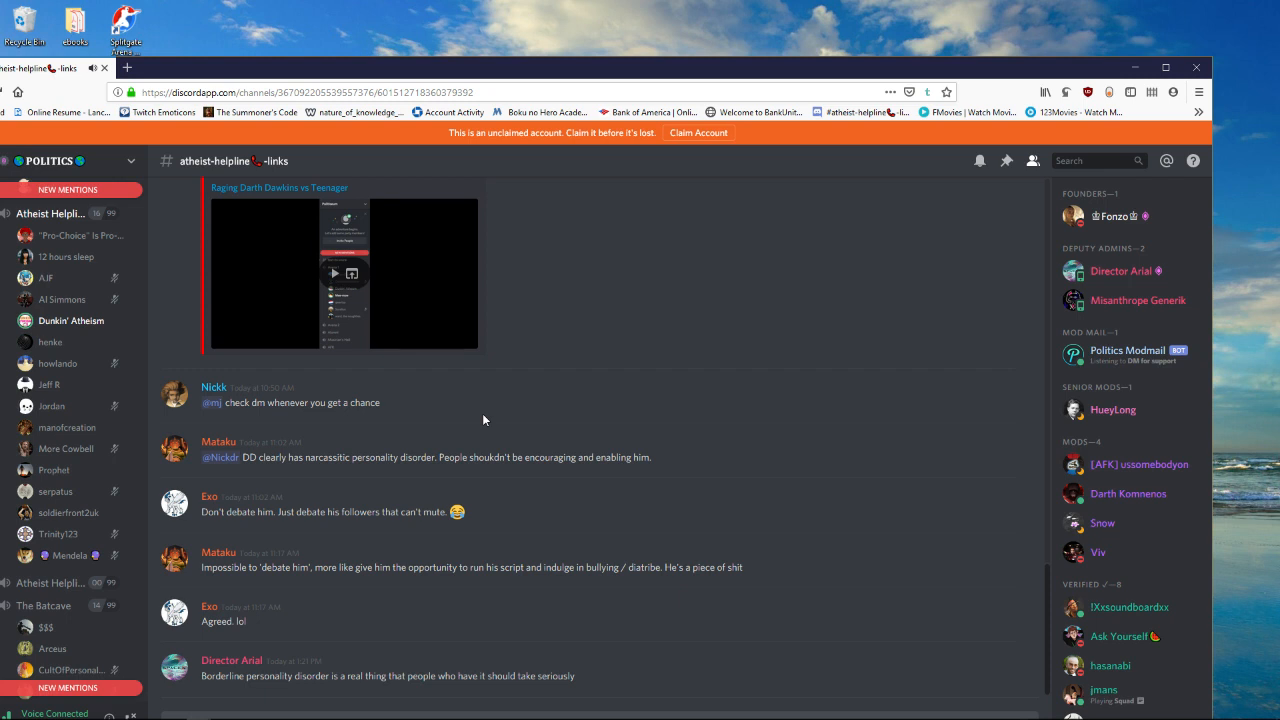